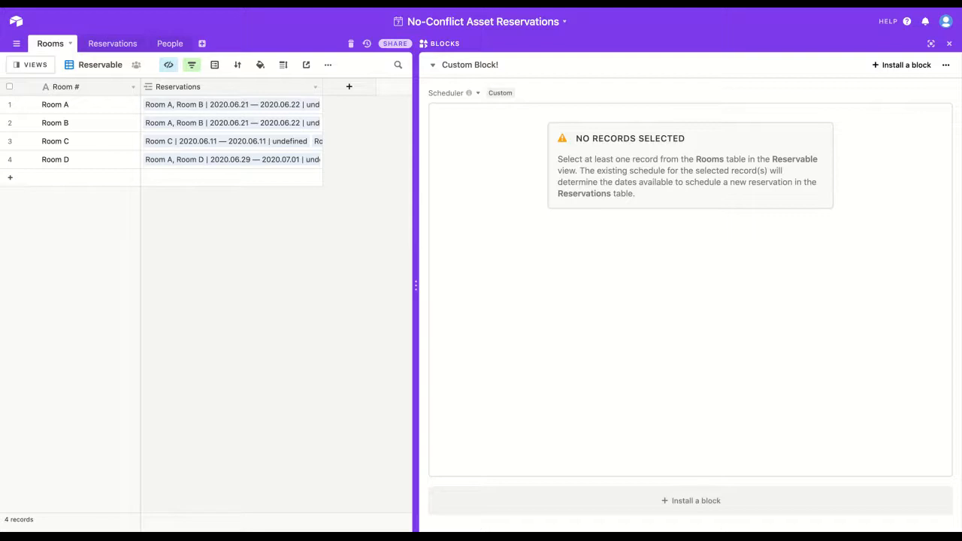
# - Check the Reservations table, return to Rooms, and confirm the scheduler block's settings
pyautogui.click(108, 43)
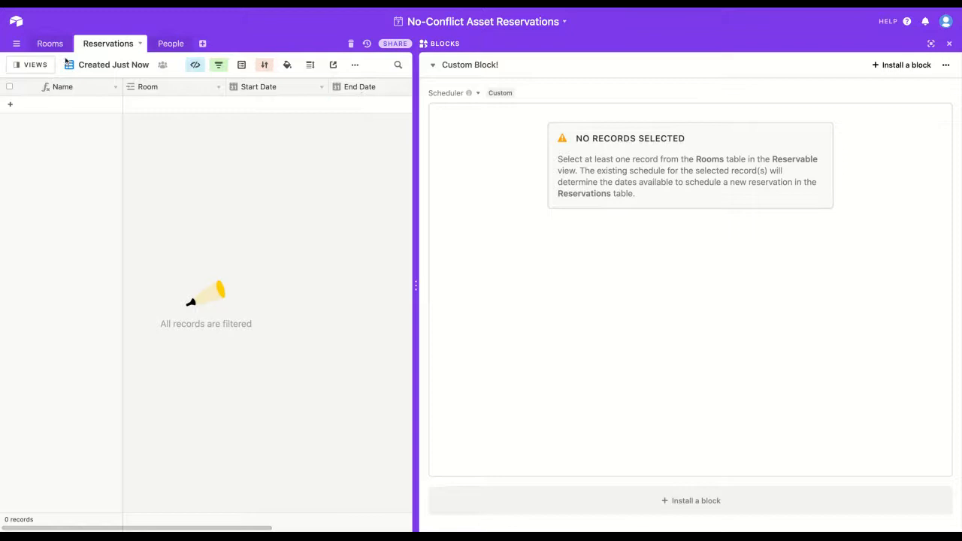
pyautogui.click(49, 43)
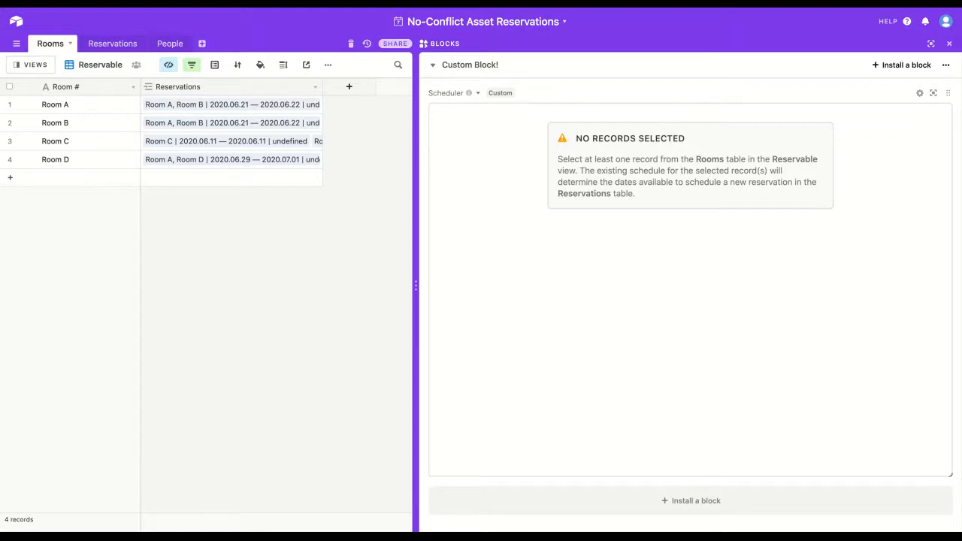
pyautogui.moveTo(883, 169)
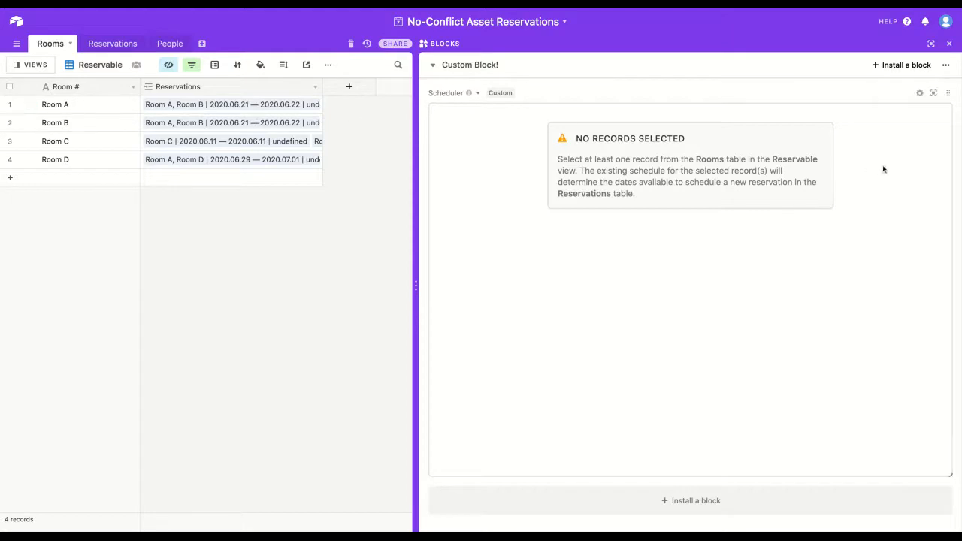
pyautogui.moveTo(742, 157)
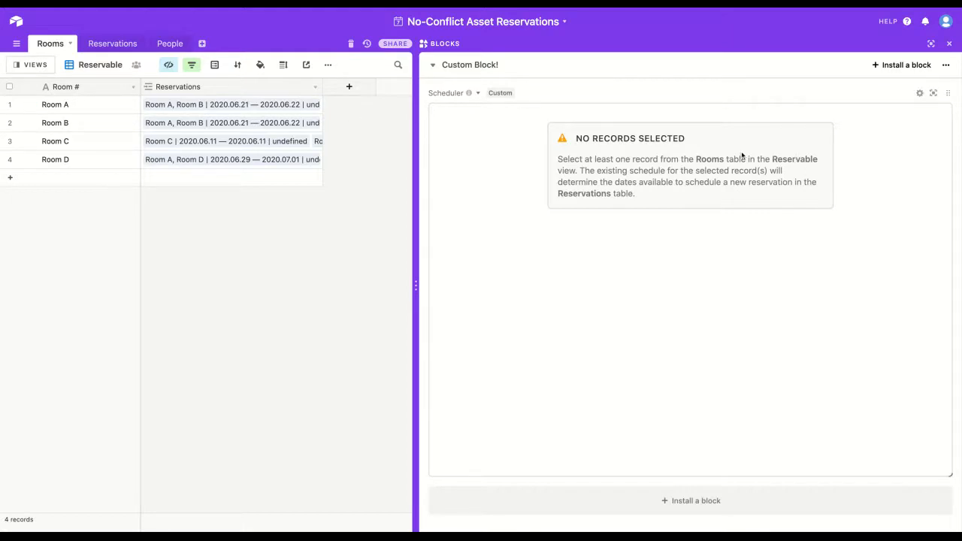
pyautogui.moveTo(919, 93)
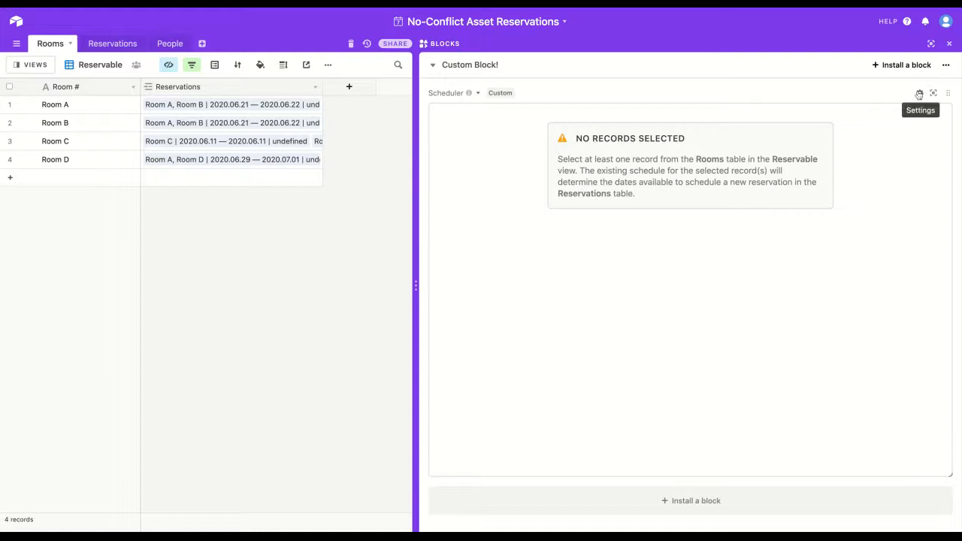
pyautogui.click(918, 93)
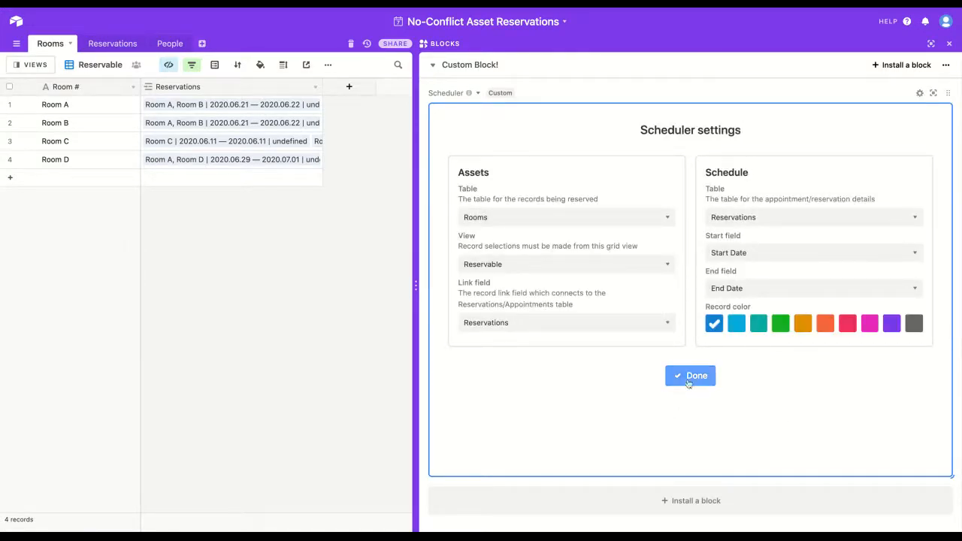
pyautogui.click(690, 375)
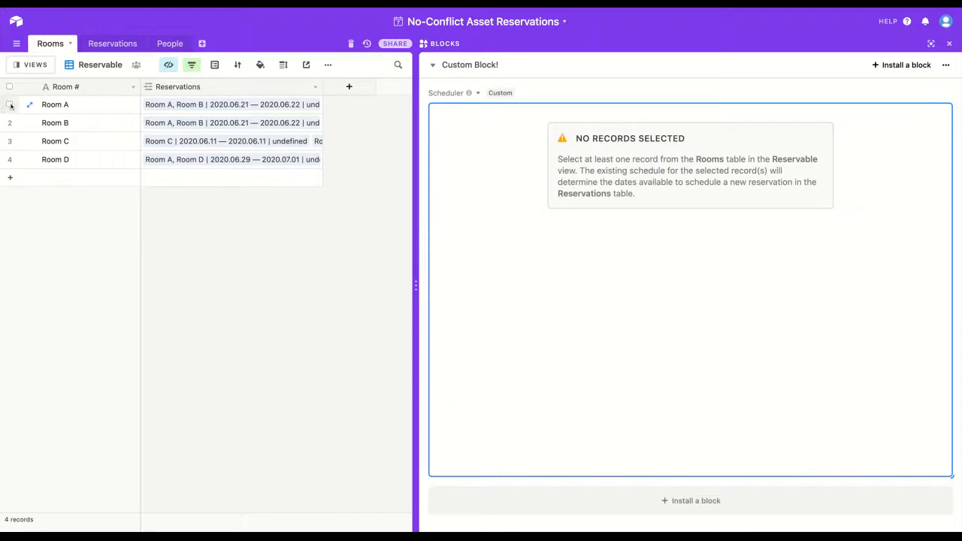
# - Select Room A and review one of its June 2020 reservations
pyautogui.click(9, 104)
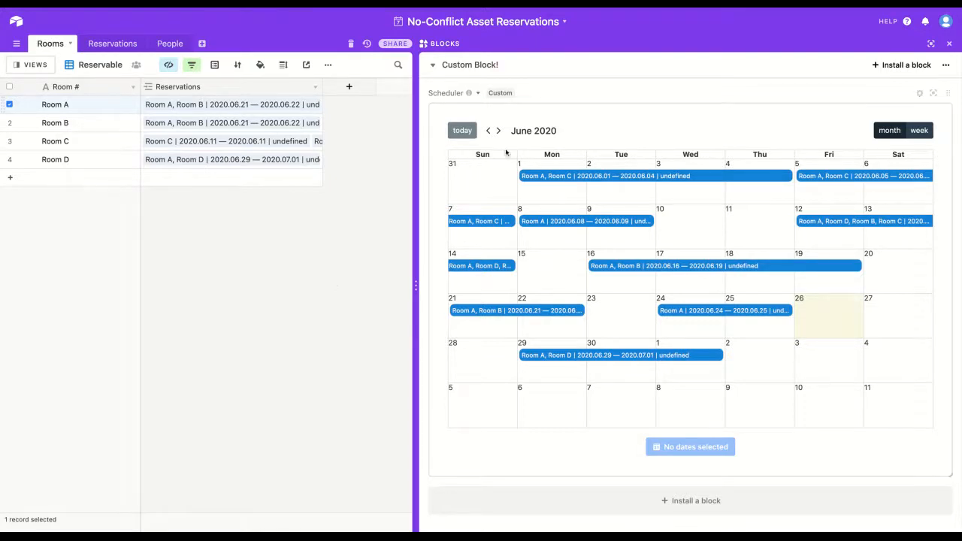
pyautogui.moveTo(691, 244)
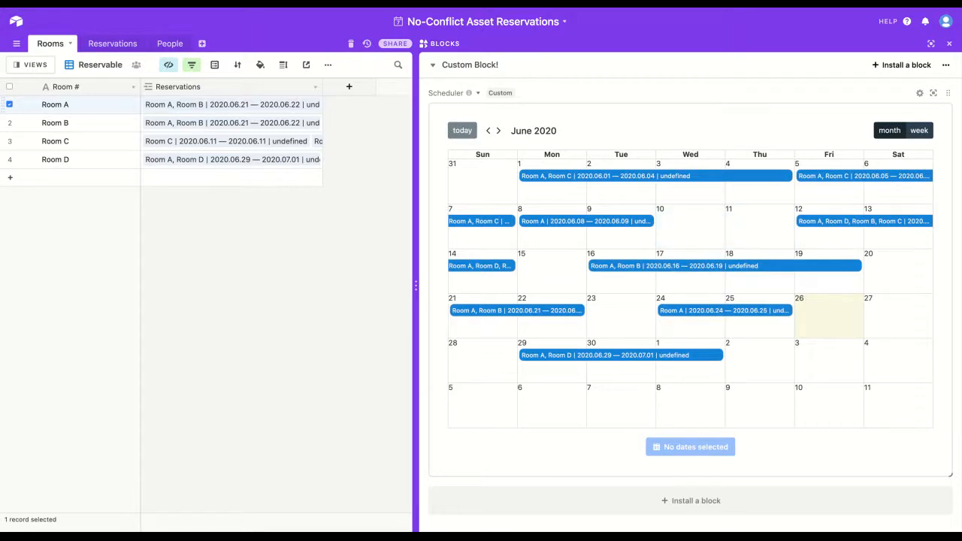
pyautogui.moveTo(886, 229)
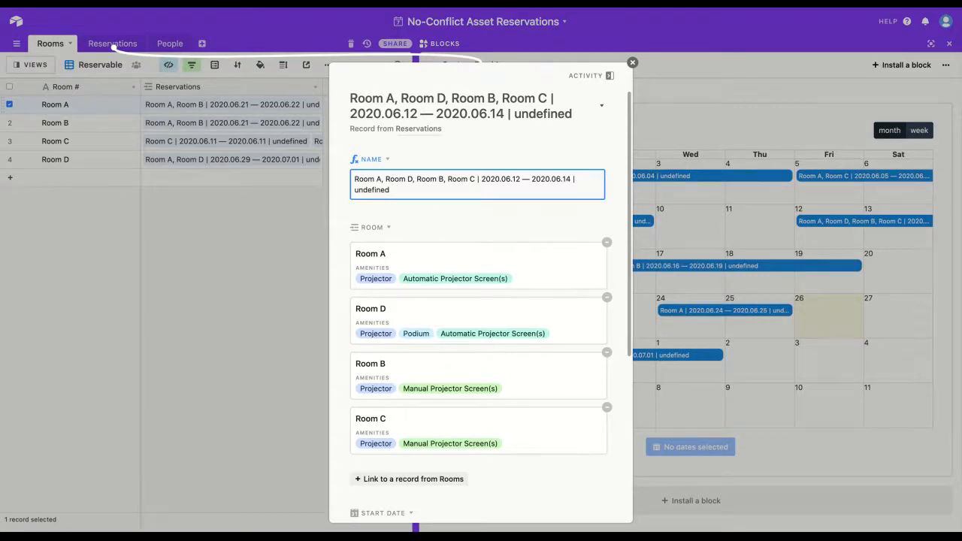
pyautogui.scroll(-3)
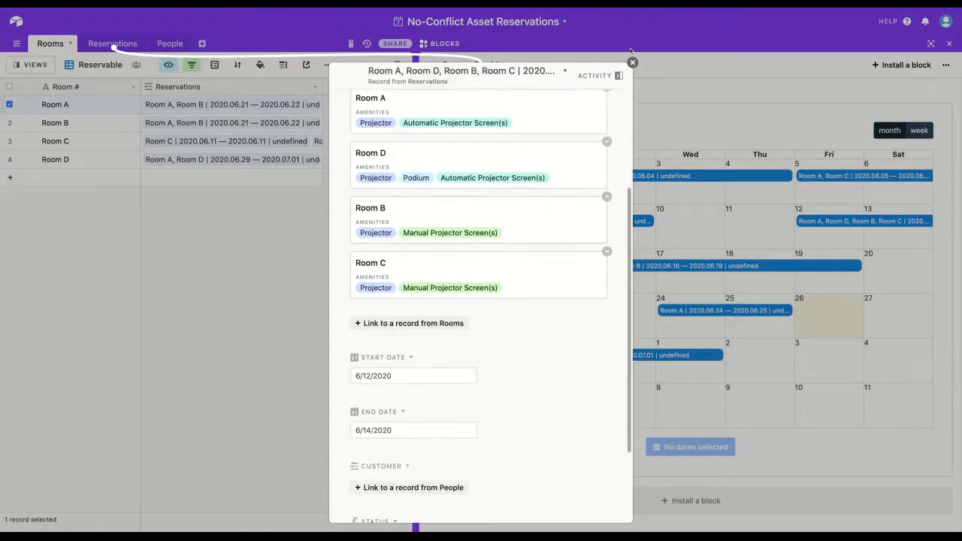
pyautogui.click(632, 62)
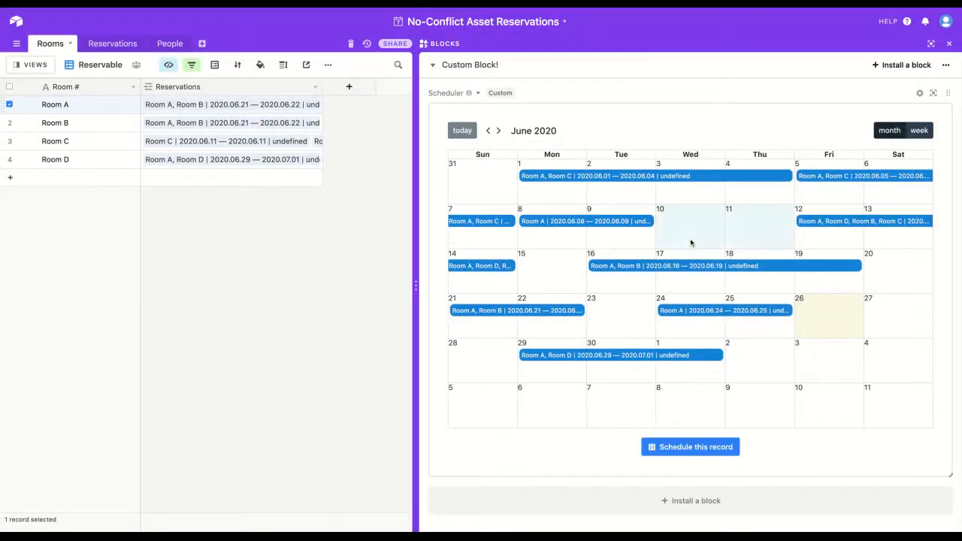
pyautogui.moveTo(733, 254)
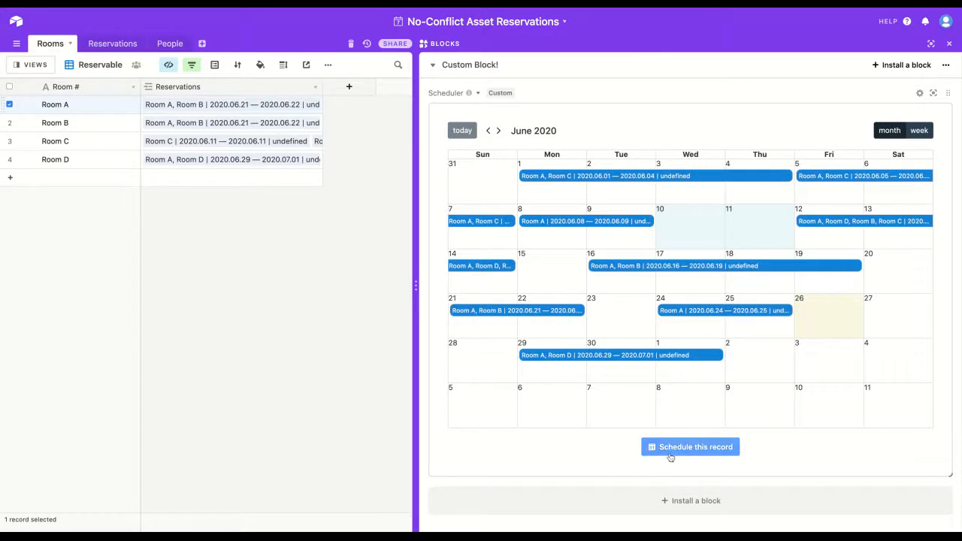
pyautogui.moveTo(757, 456)
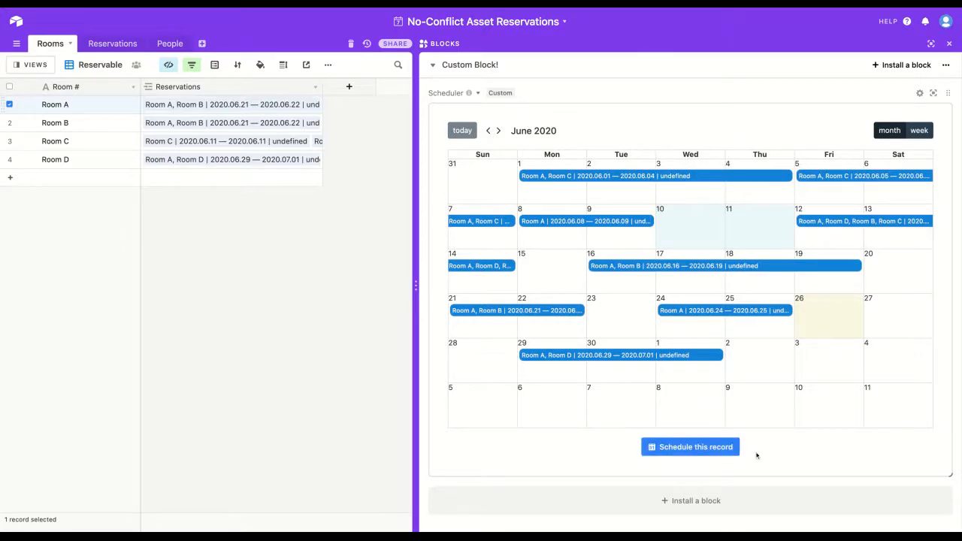
# - Check Room B alongside Room A and review one of its reservations
pyautogui.click(9, 123)
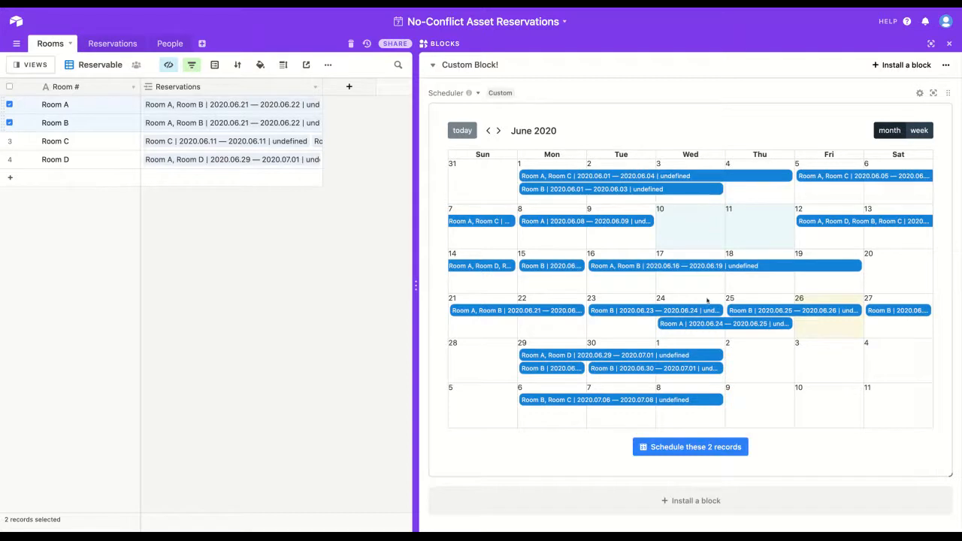
pyautogui.moveTo(660, 473)
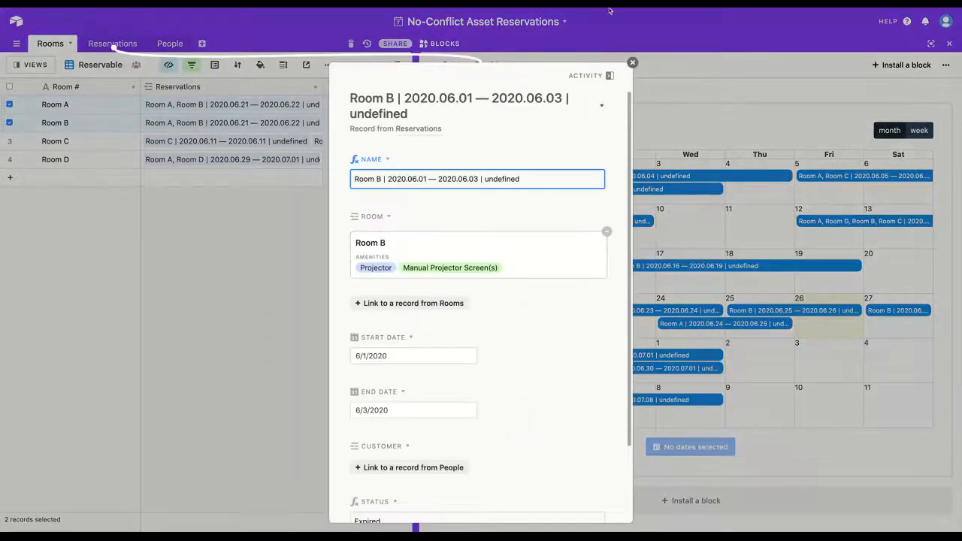
pyautogui.click(632, 62)
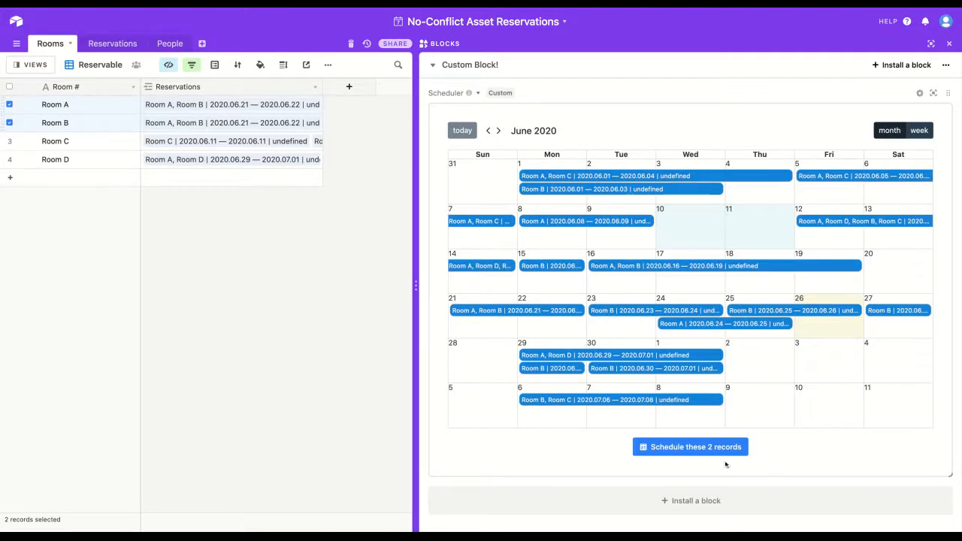
# - Book June 10–11 for Rooms A and B with customer Jane Doe, then view Reservations
pyautogui.click(690, 446)
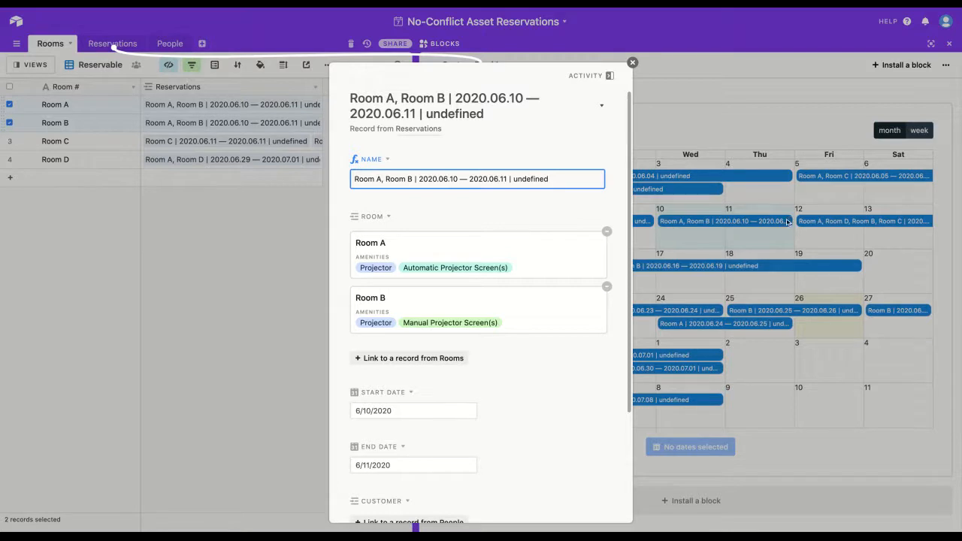
pyautogui.moveTo(422, 212)
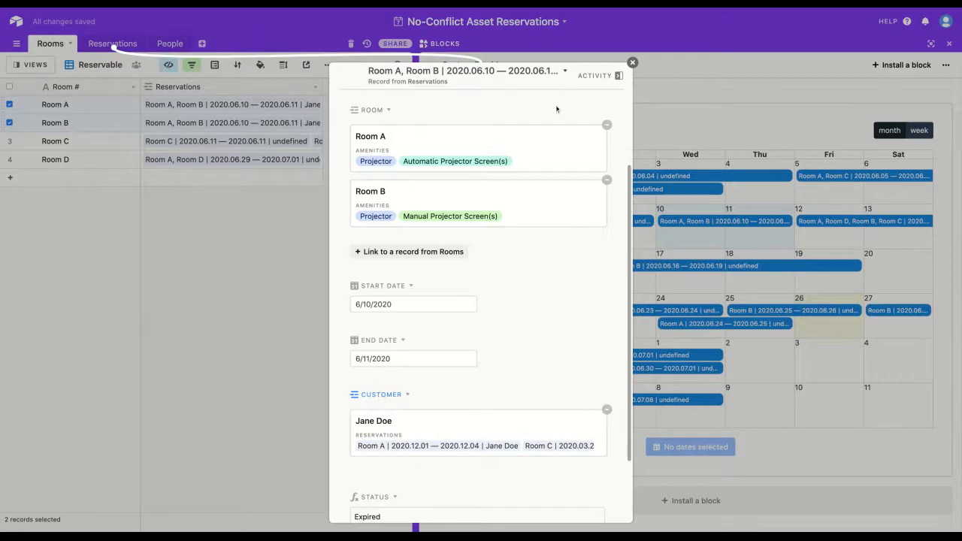
pyautogui.click(632, 62)
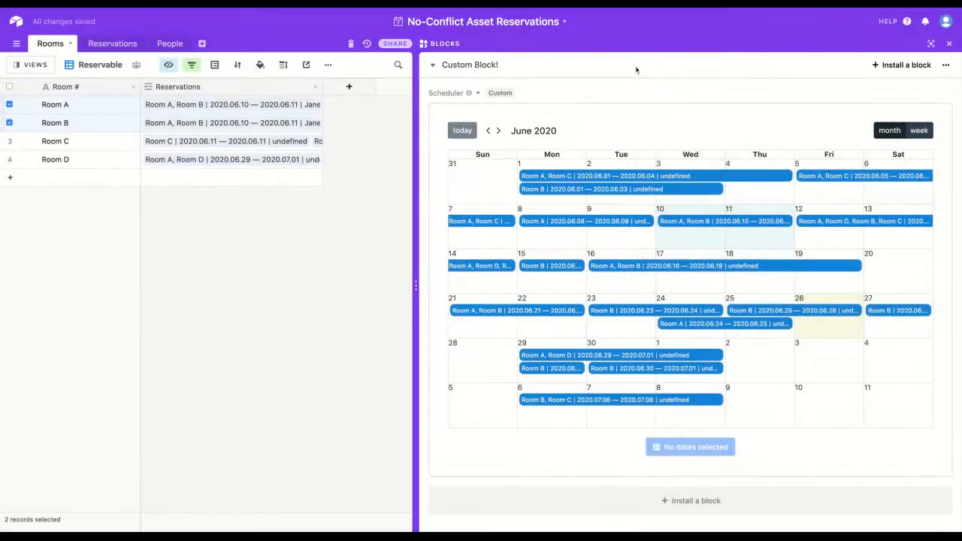
pyautogui.click(108, 43)
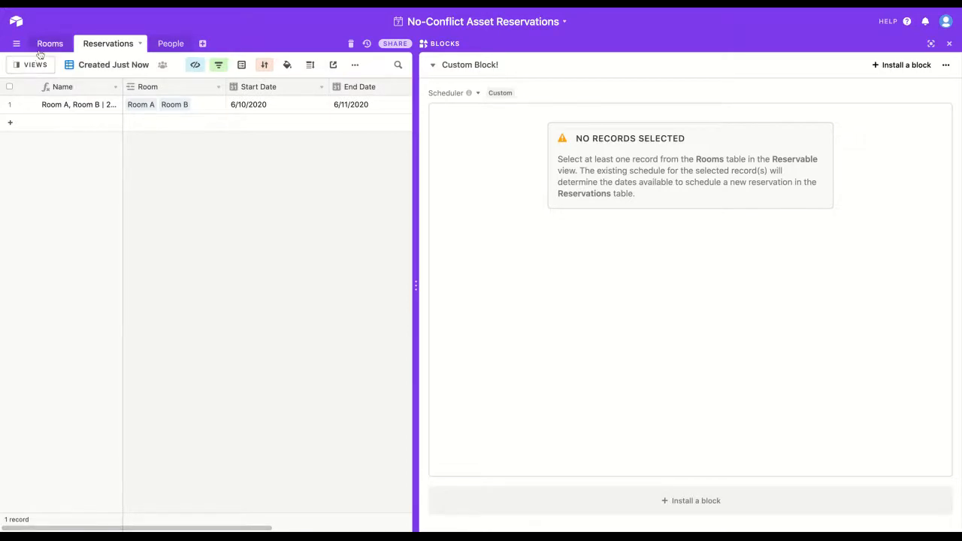
# - Scroll to the Start Date column and open its field type settings
pyautogui.hscroll(3)
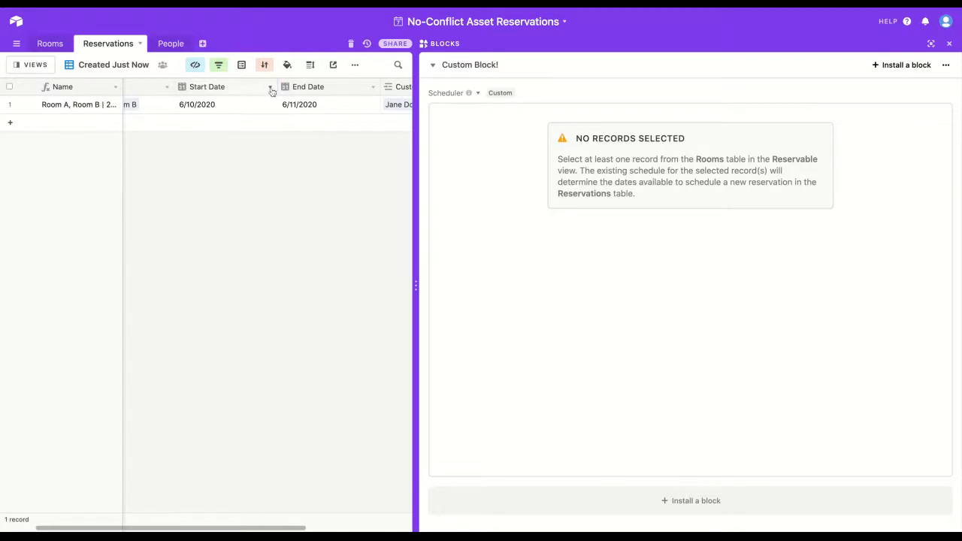
pyautogui.click(270, 86)
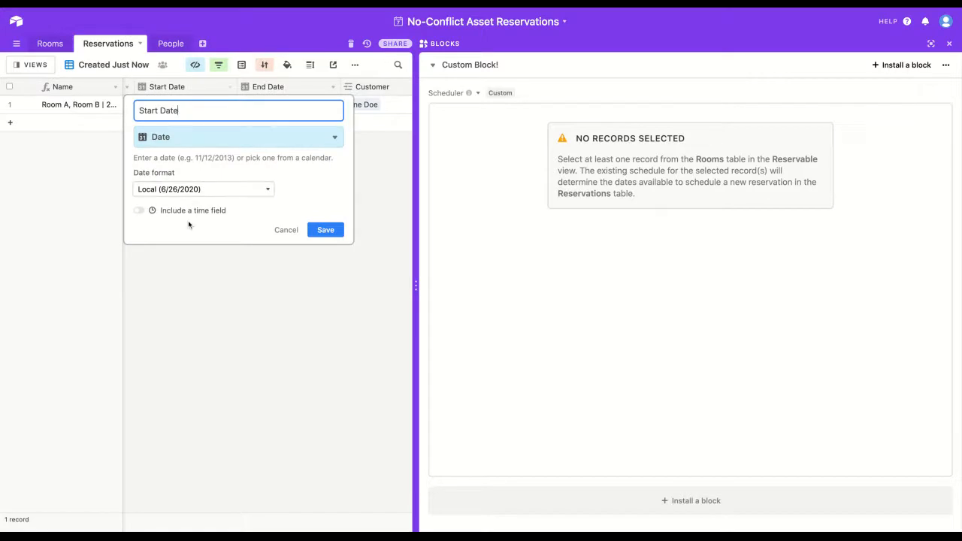
# - Turn on the time field for Start Date and End Date, then return to Rooms
pyautogui.click(326, 230)
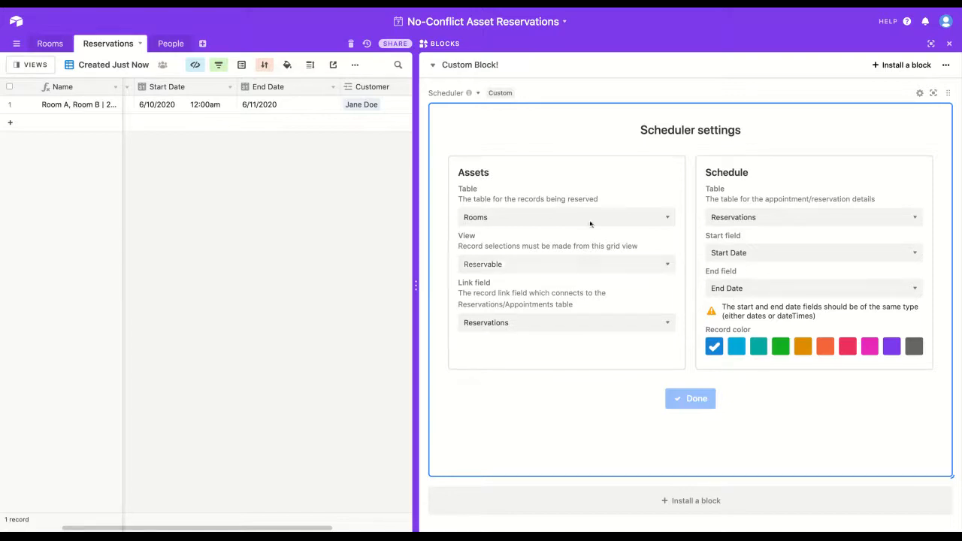
pyautogui.click(333, 87)
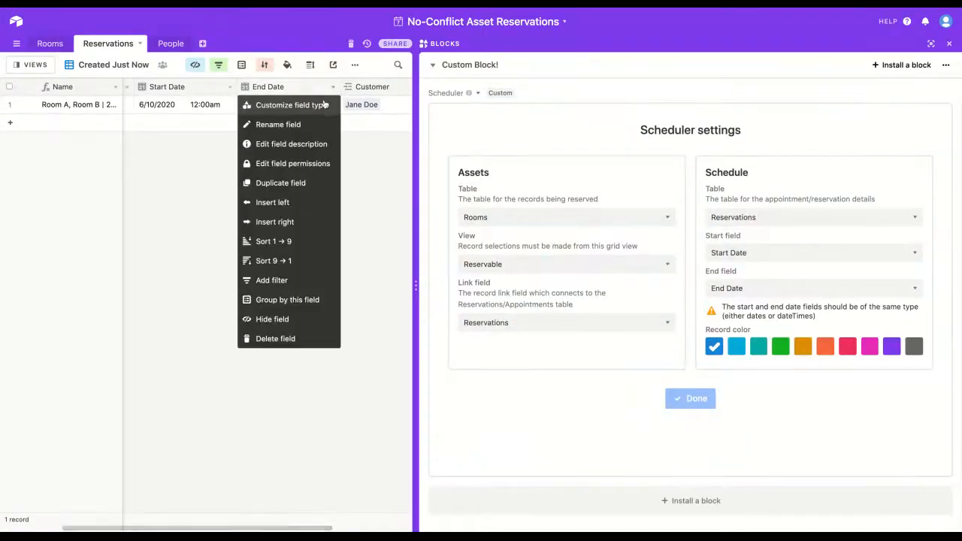
pyautogui.click(291, 104)
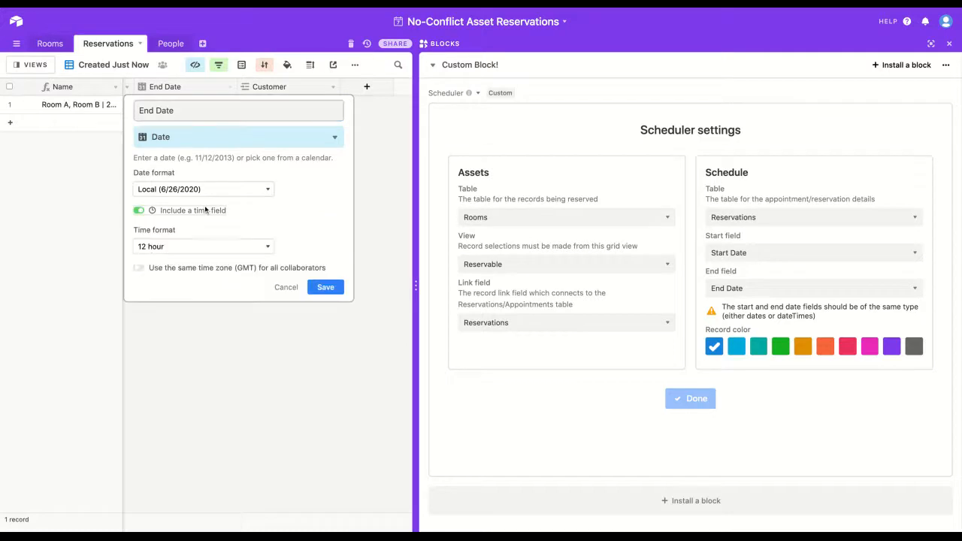
pyautogui.click(325, 287)
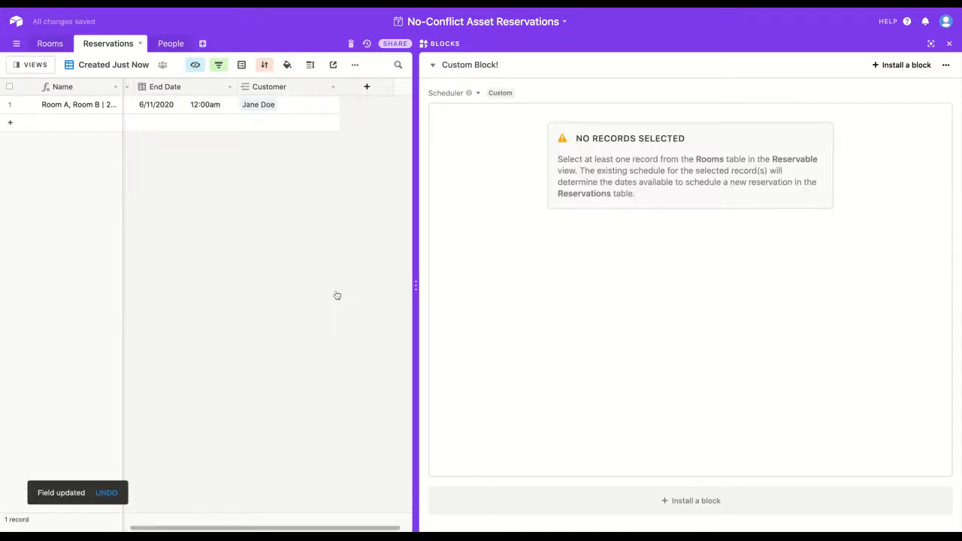
pyautogui.click(49, 43)
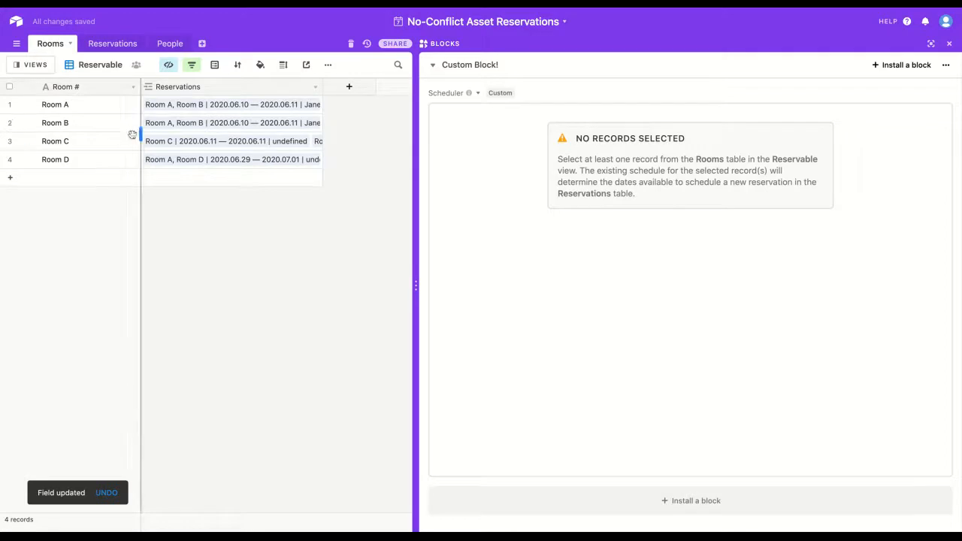
# - Select Room C and switch the scheduler to the June 21–27 week view
pyautogui.click(9, 142)
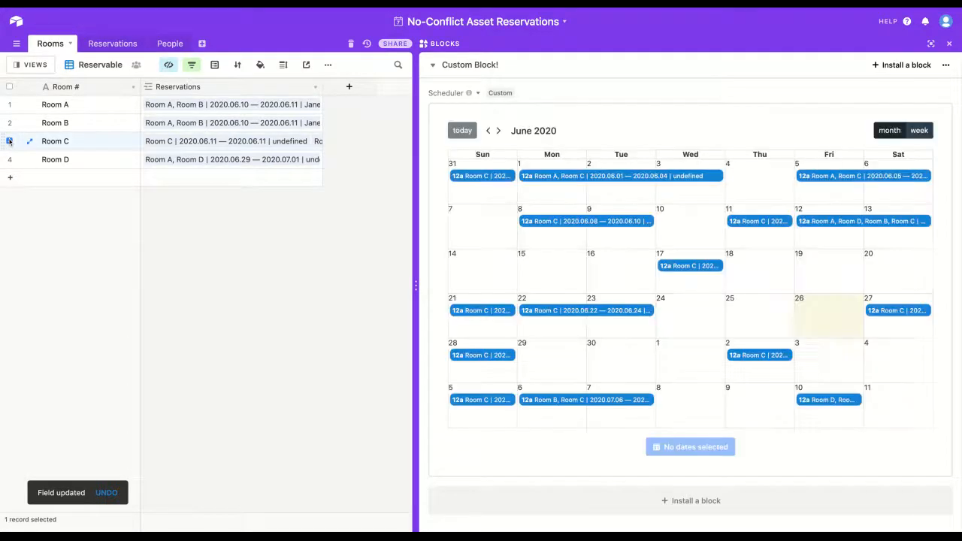
pyautogui.click(918, 130)
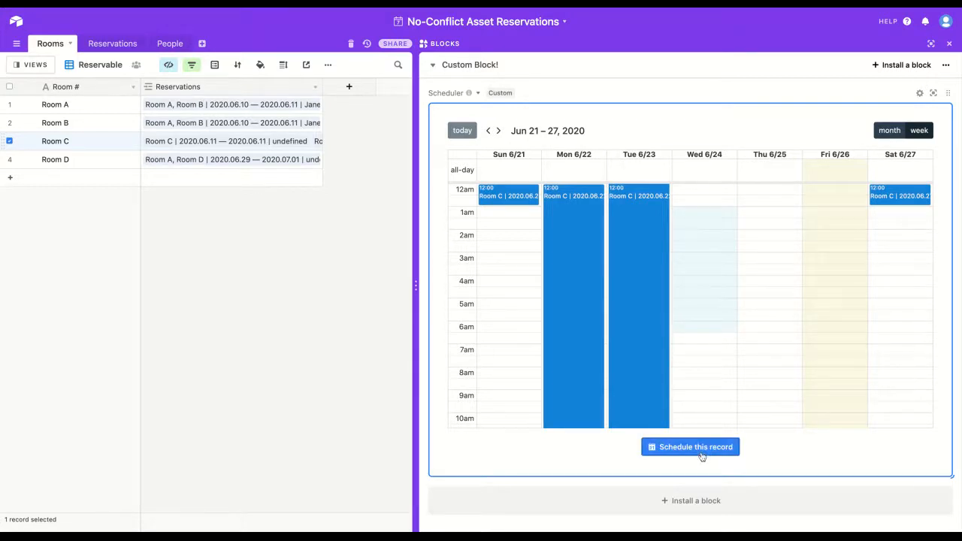
# - Schedule Room C for June 24, 1:00–6:30am and review it on the weekly calendar
pyautogui.click(690, 447)
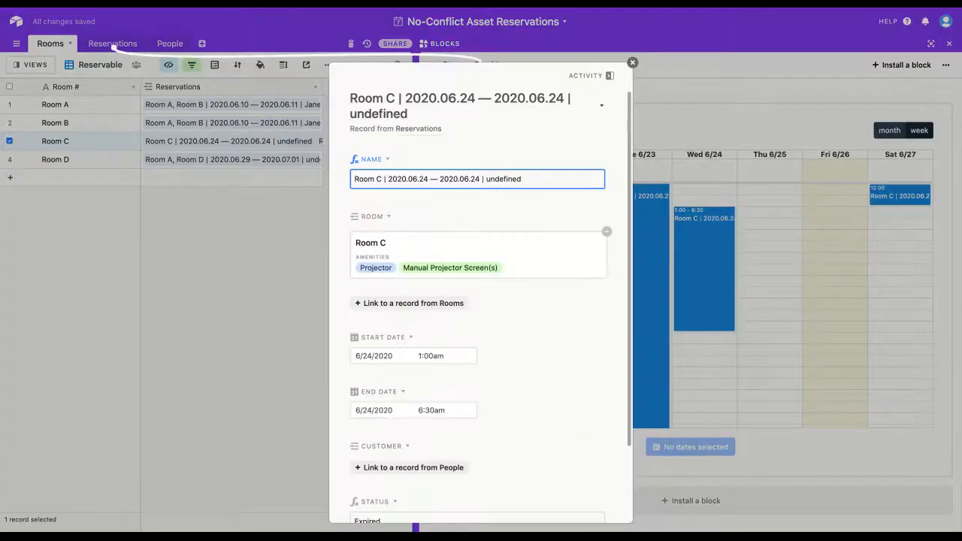
pyautogui.scroll(-3)
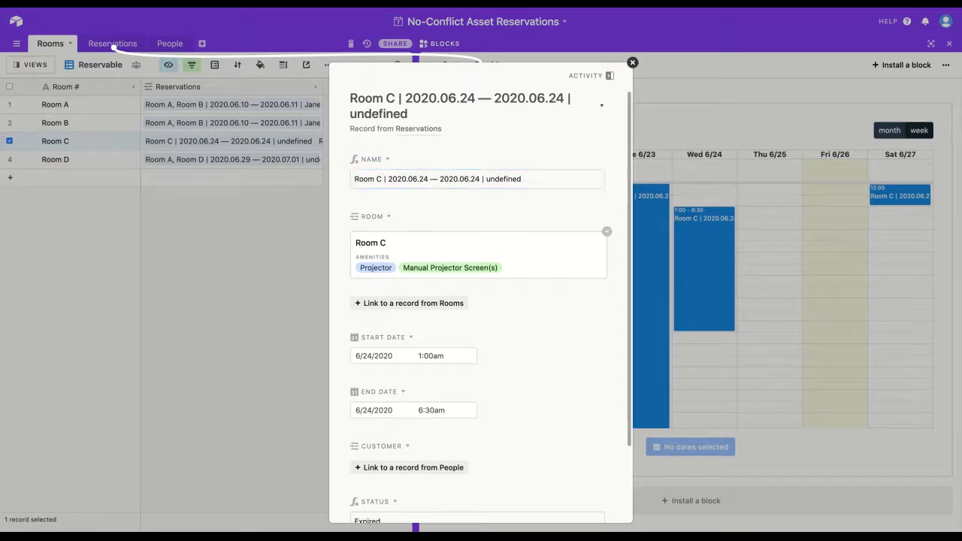
pyautogui.click(632, 63)
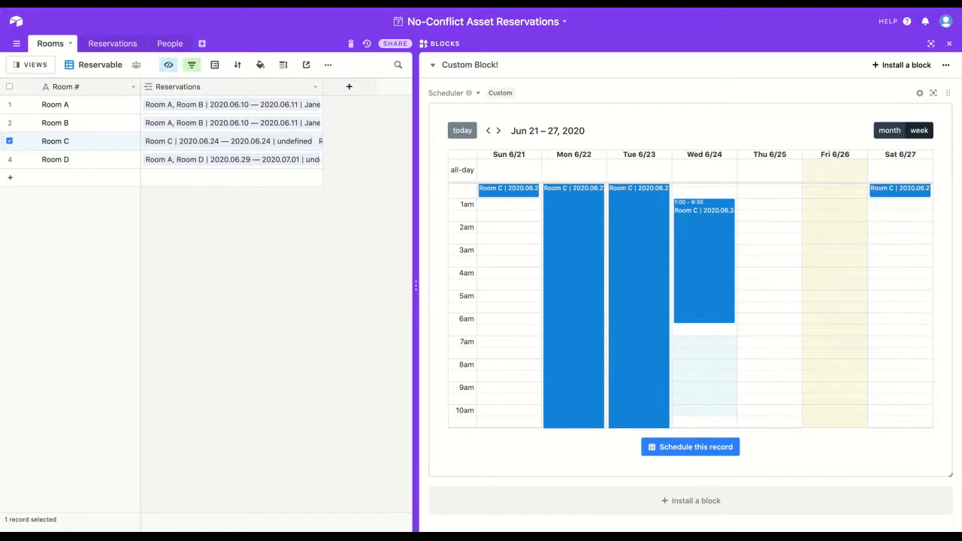
pyautogui.scroll(-3)
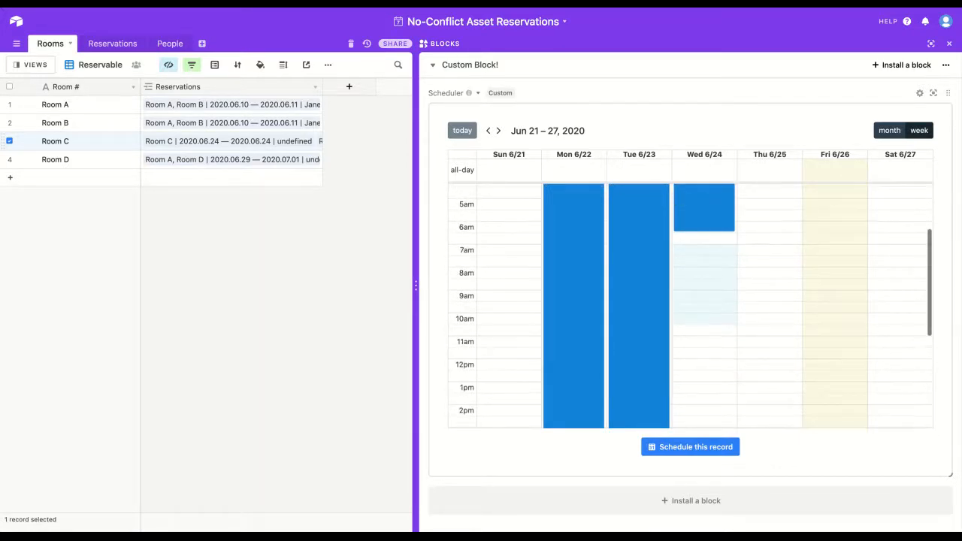